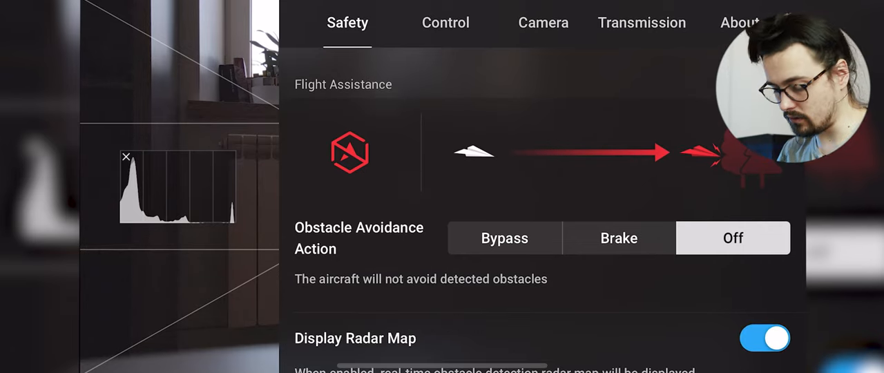
Switch to the Control settings and scroll down to the gimbal options
click(444, 23)
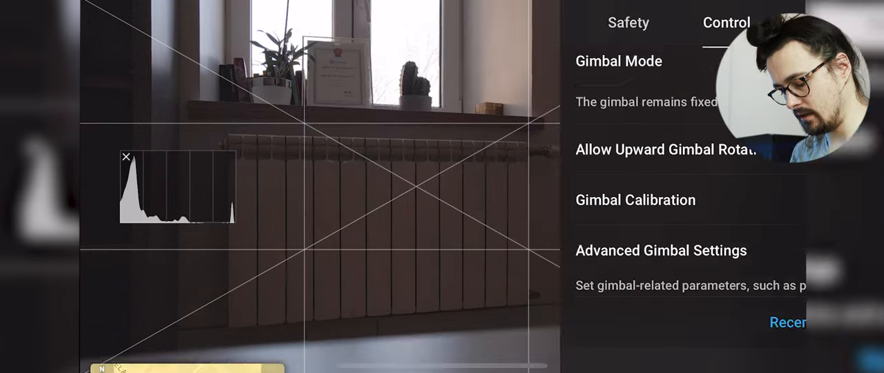
scroll(down, 3)
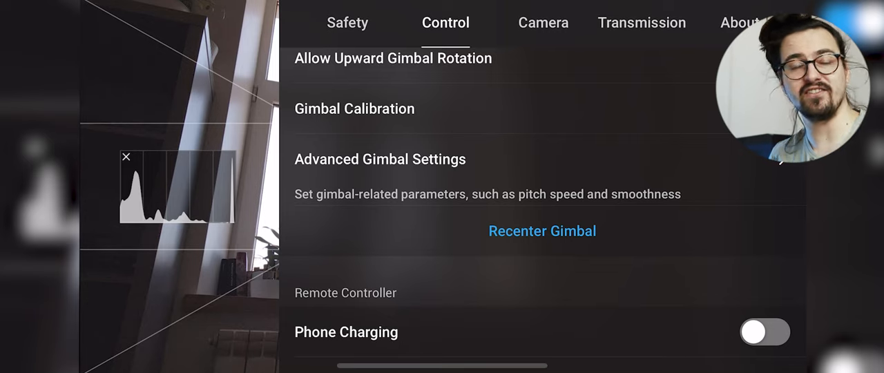
Set gimbal pitch speed 10, smoothness 25, and yaw speed 55, smoothness 33
click(380, 159)
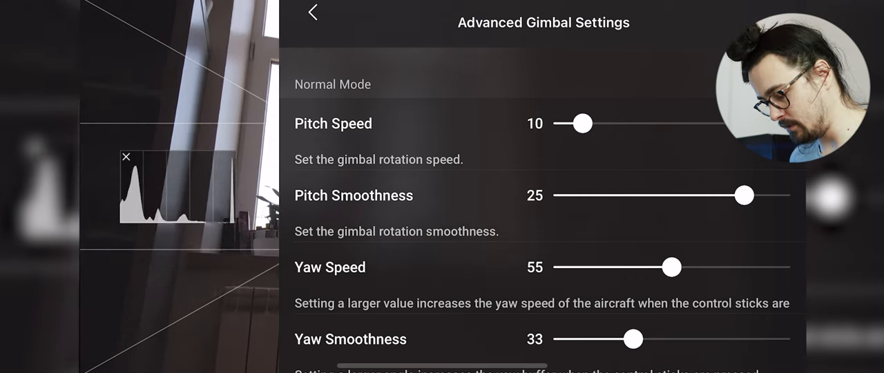
click(311, 15)
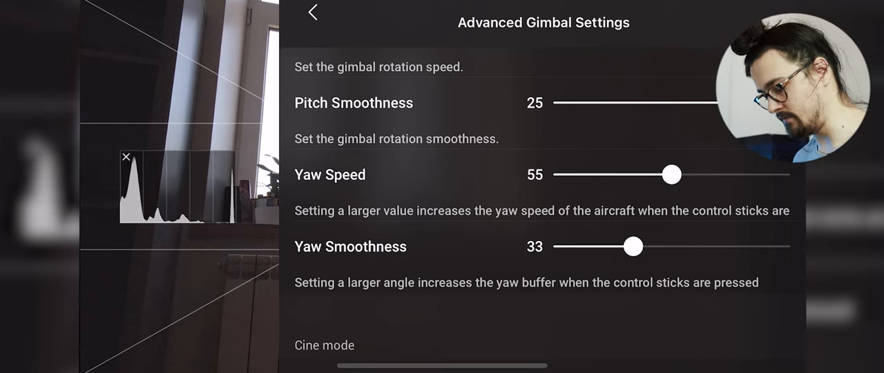
click(313, 14)
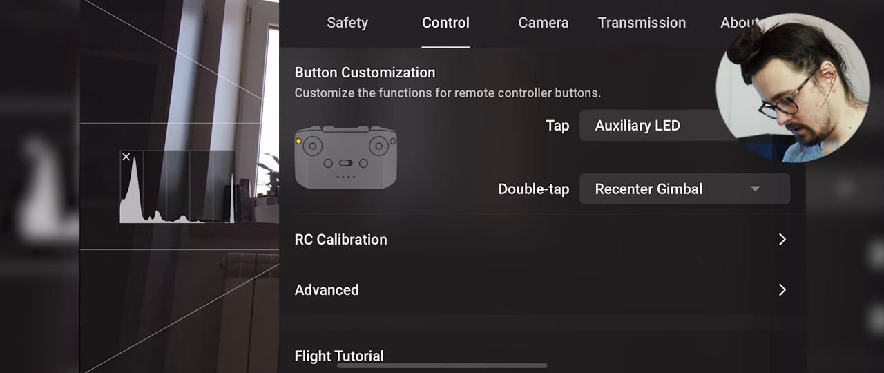
Set Normal-mode stick EXP to throttle 0.30, rudder 0.15, forward-backward 0.25
click(327, 289)
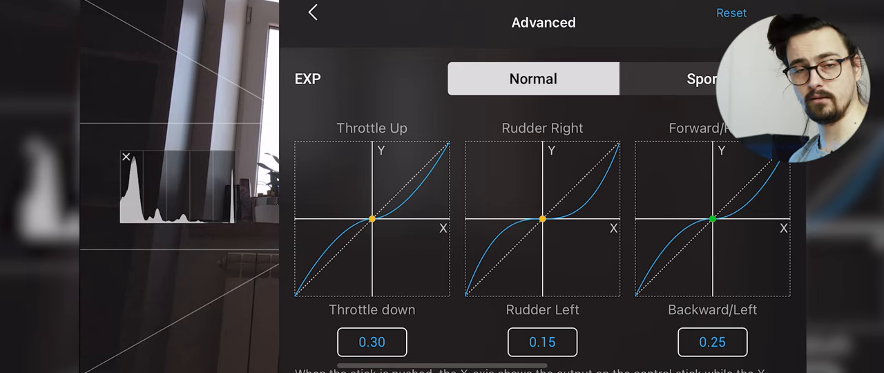
click(315, 15)
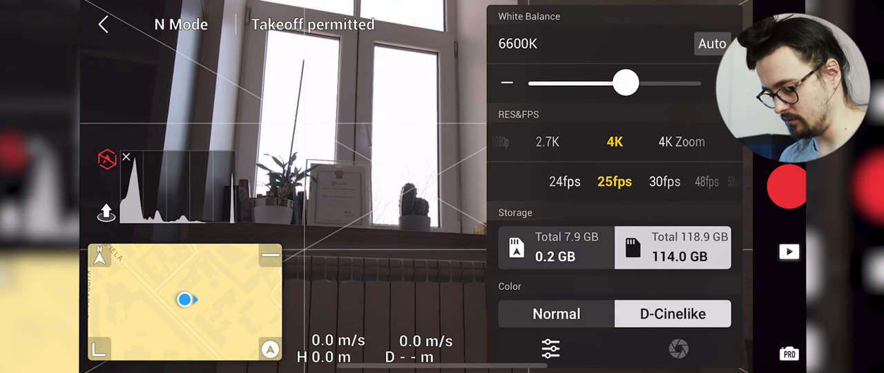
Drag the white balance slider from 6600K down to 5400K
drag(626, 83, 610, 83)
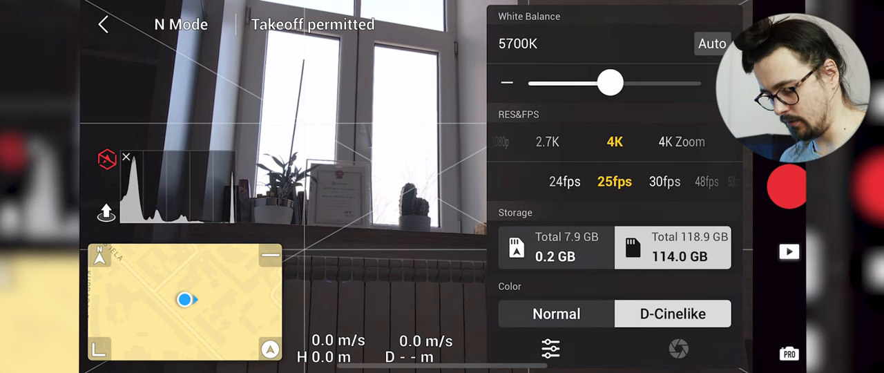
drag(611, 82, 603, 82)
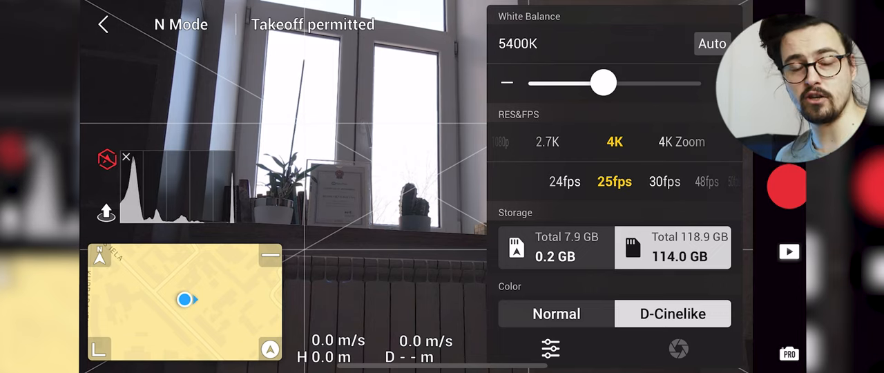
Confirm H.265 MP4 recording and close camera settings, returning to 4K25 live view
scroll(down, 3)
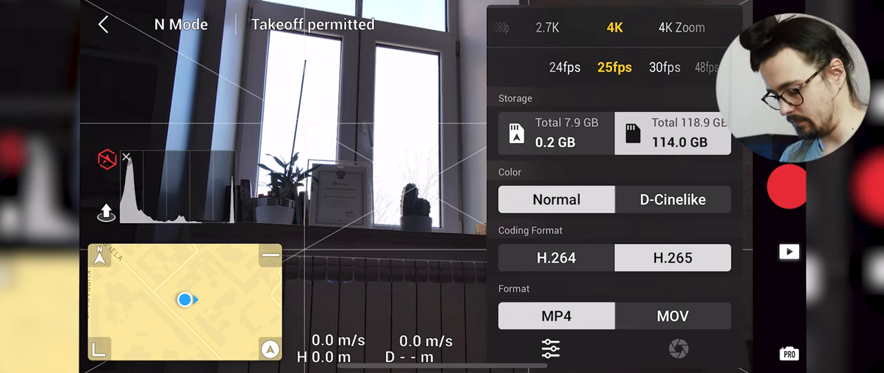
scroll(down, 3)
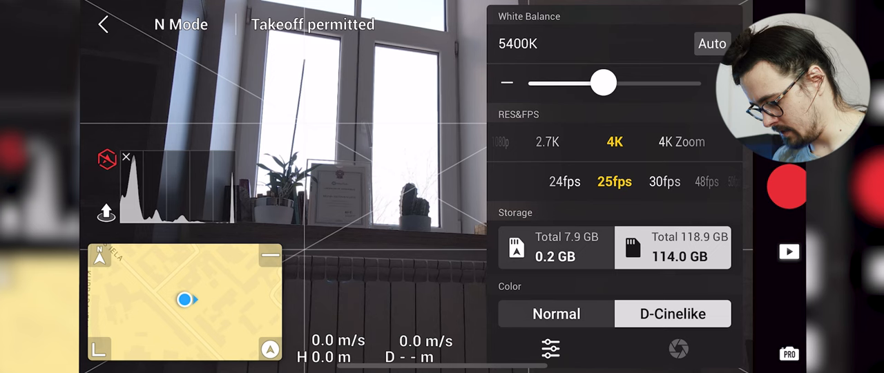
click(680, 346)
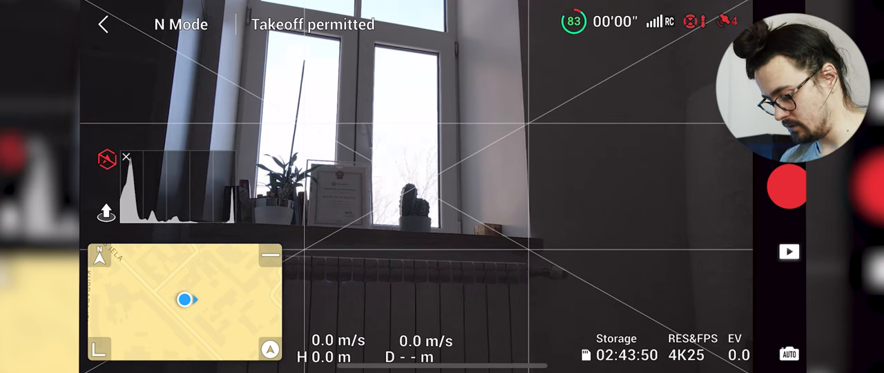
Open Settings to the camera page showing MP4, D-Cinelike, H.265 and subtitles off
click(790, 354)
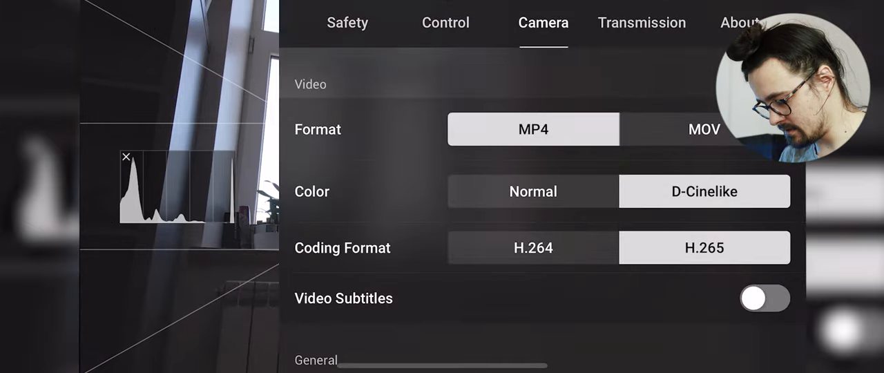
Exit settings and dismiss the Low Battery warning
scroll(down, 3)
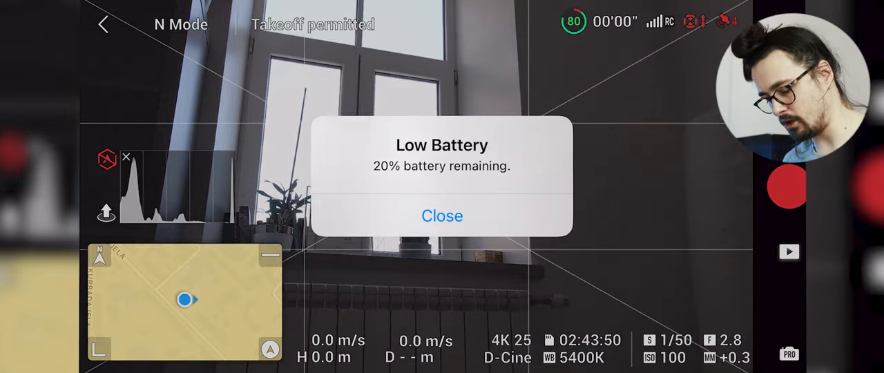
click(442, 215)
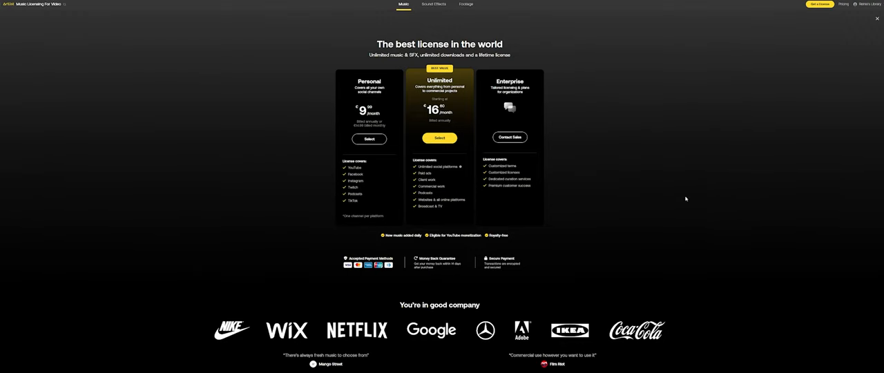
Dismiss the pricing plans and return to the Electronic, Dramatic music list
click(438, 138)
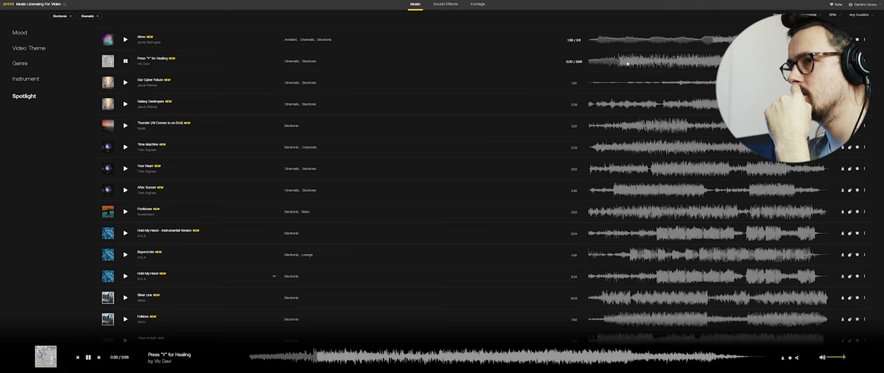
Preview 'Hold My Hand - Instrumental Version', then stop the preview
click(125, 103)
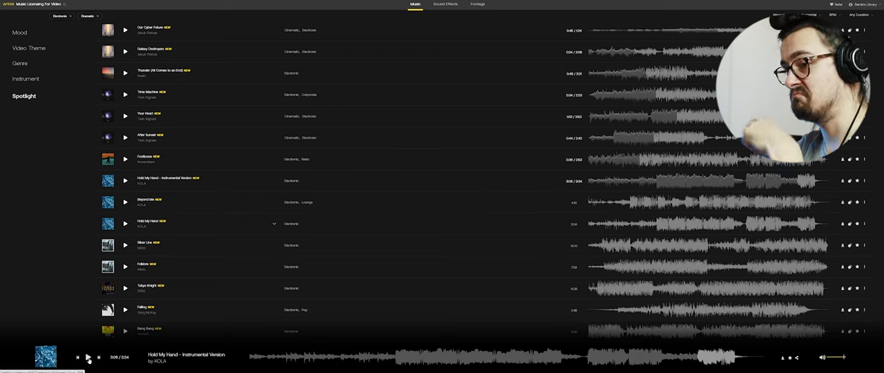
click(448, 4)
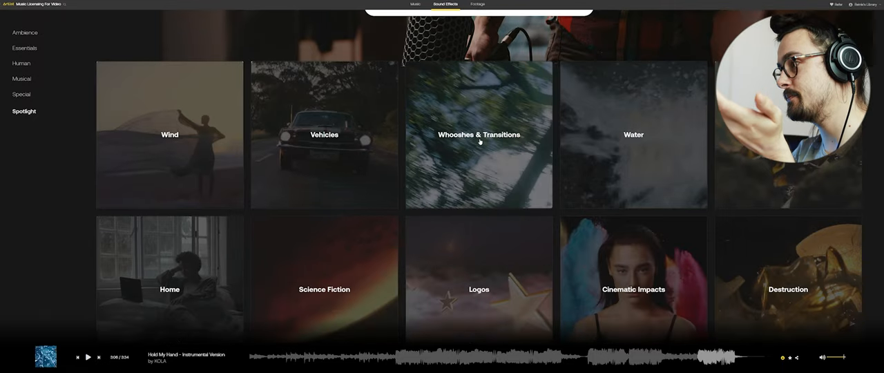
scroll(down, 3)
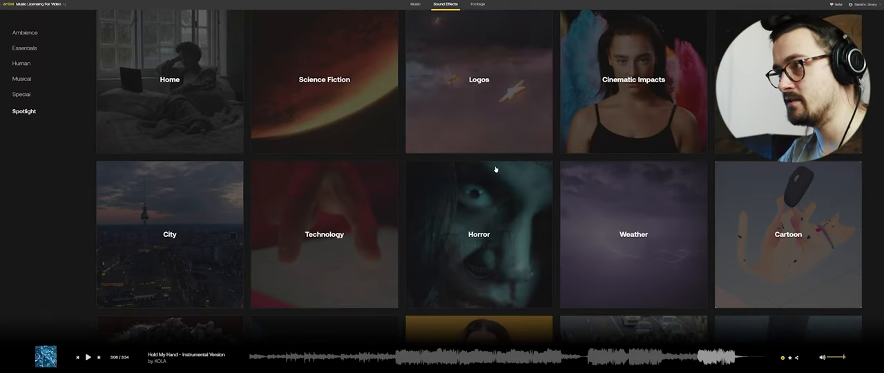
scroll(down, 3)
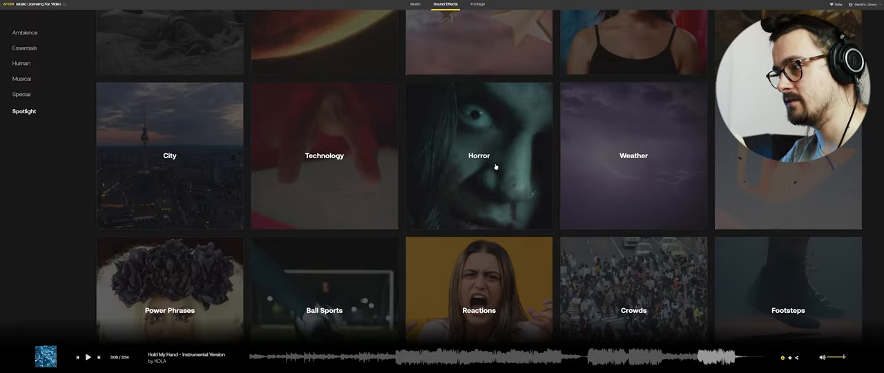
scroll(down, 3)
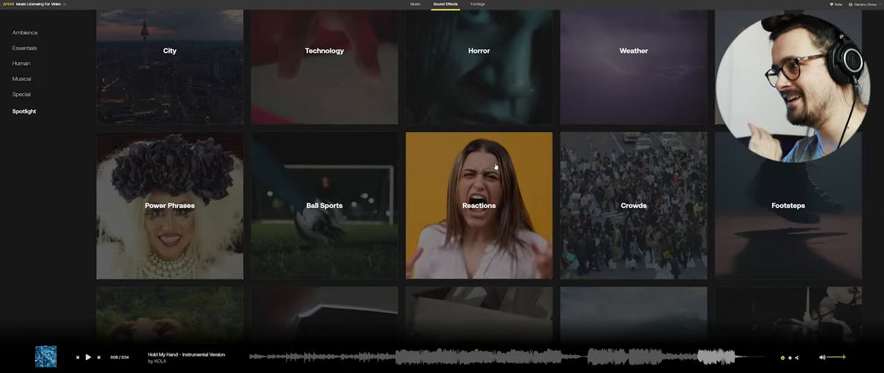